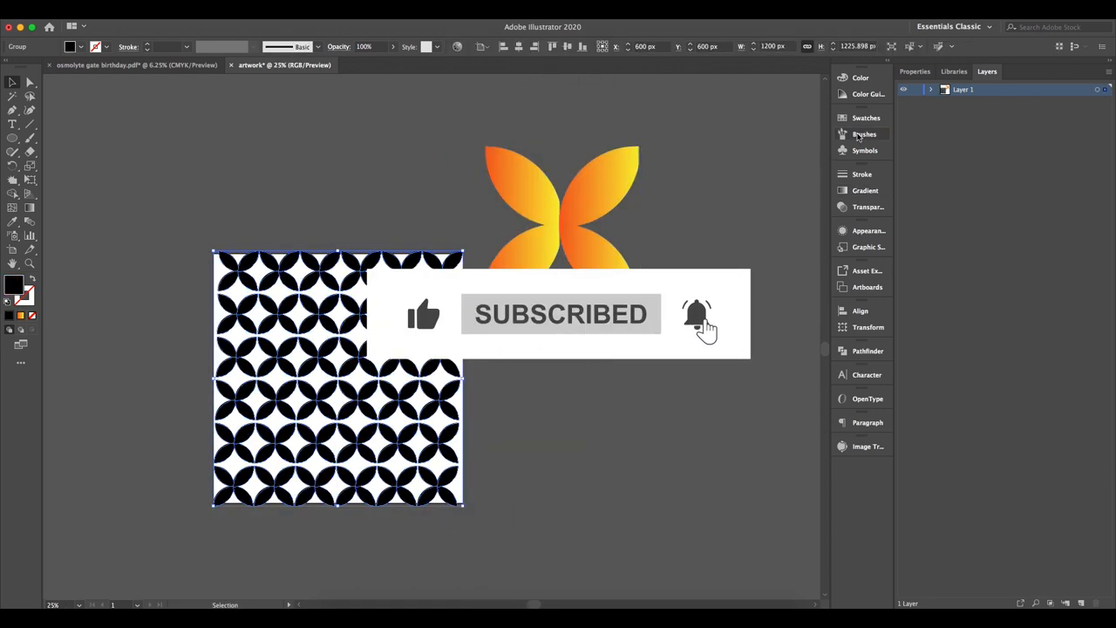
Save the selected petal artwork as a new symbol, then begin making it a pattern
left_click(865, 133)
type("app")
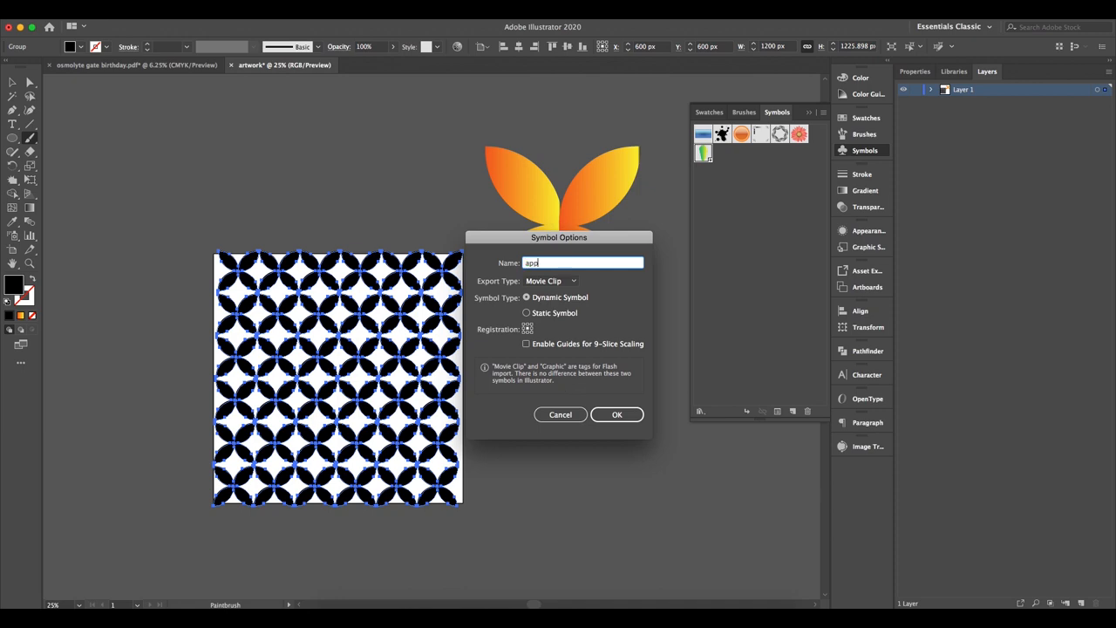
left_click(617, 415)
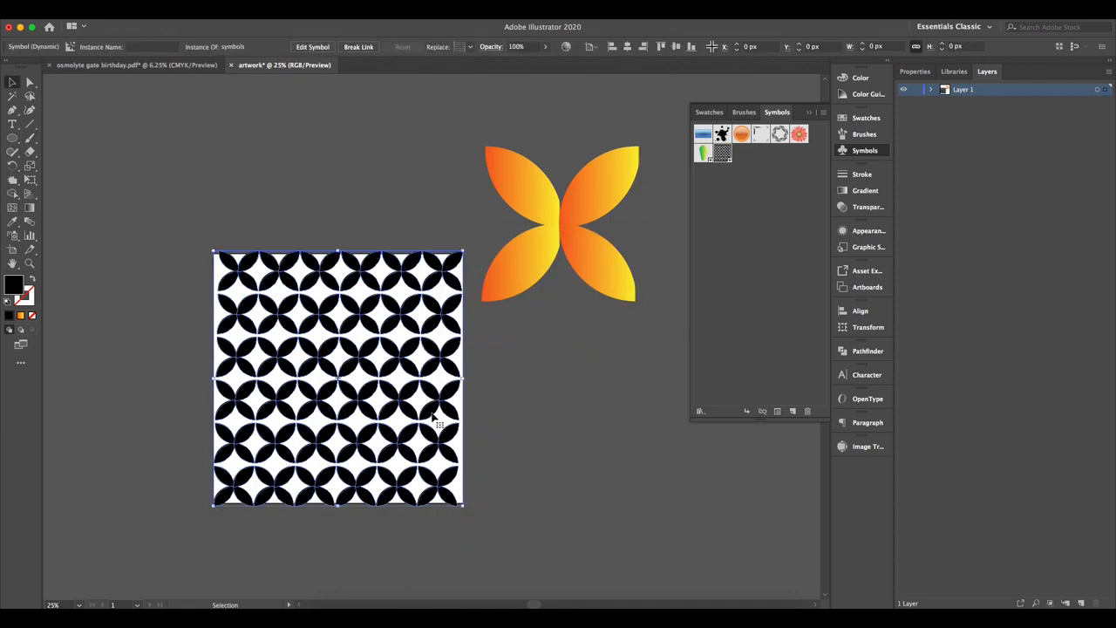
left_click(183, 317)
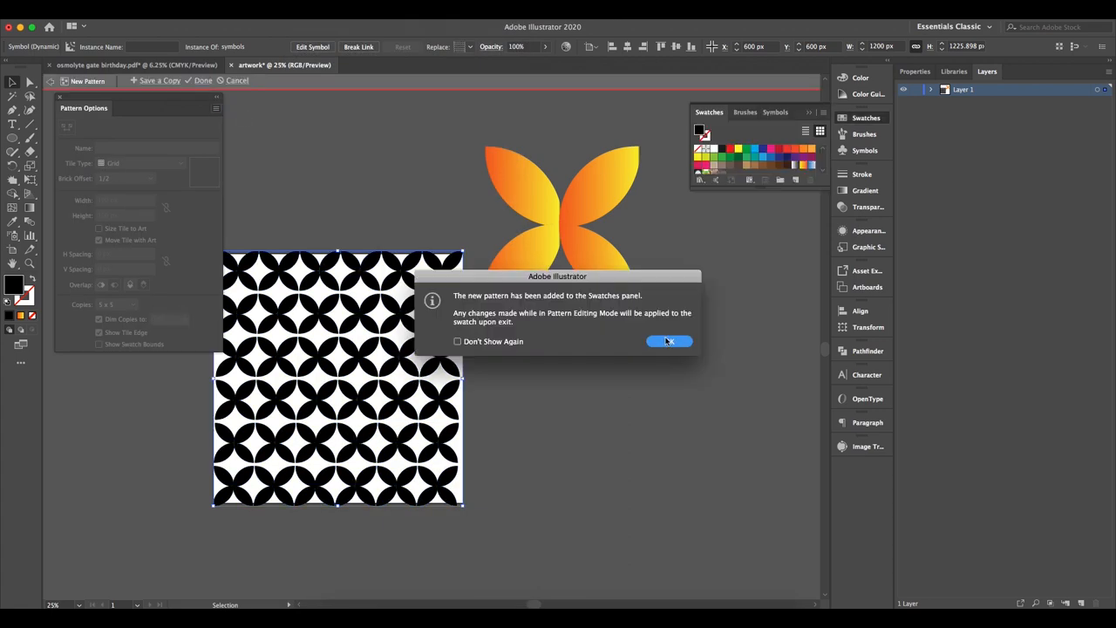
Acknowledge the swatch alert and confirm the new petal pattern swatch
left_click(669, 341)
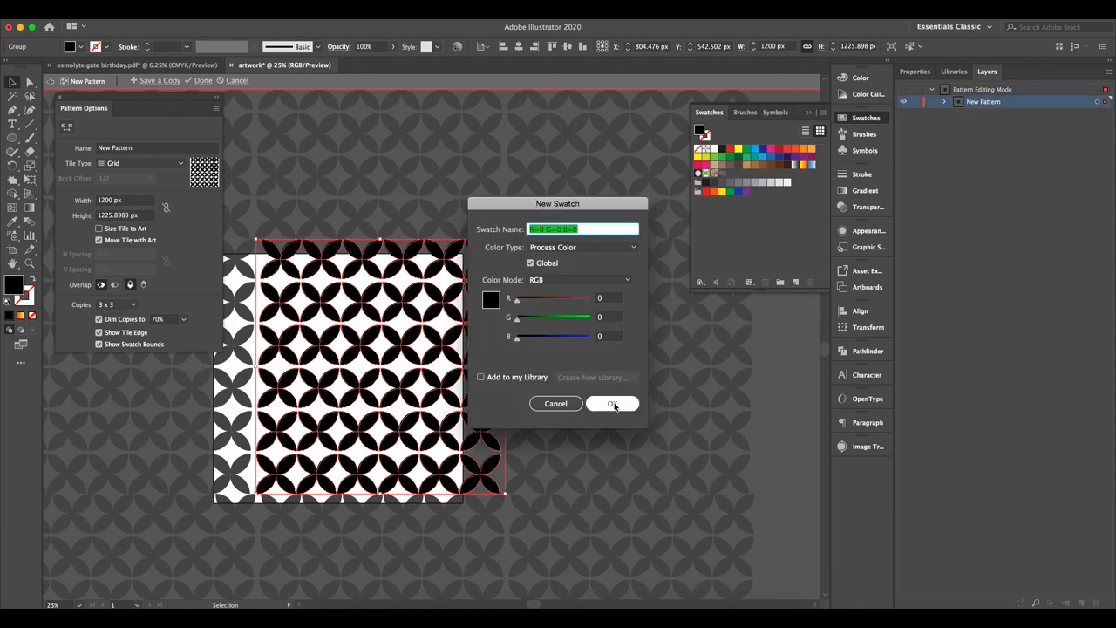
left_click(614, 403)
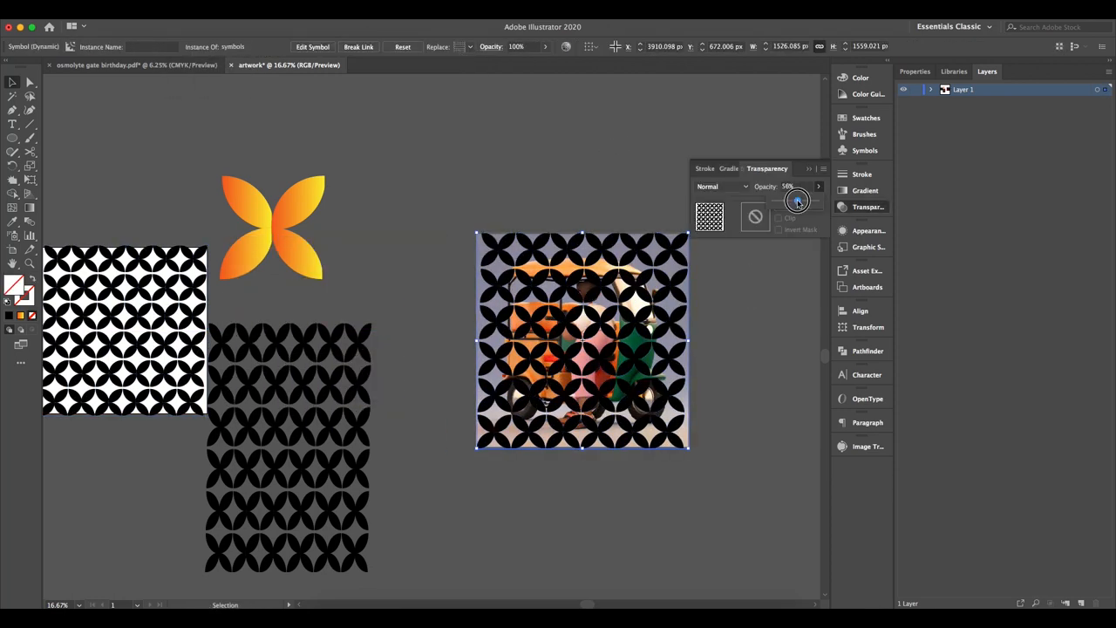
Lower the pattern overlay's opacity so the rickshaw photo shows through
left_click(796, 199)
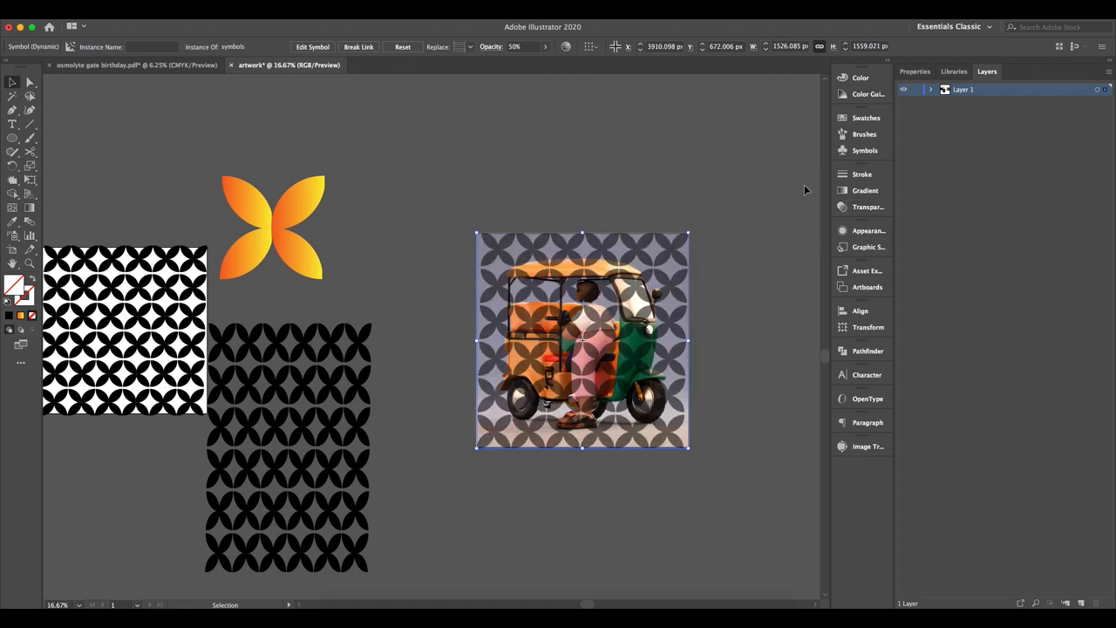